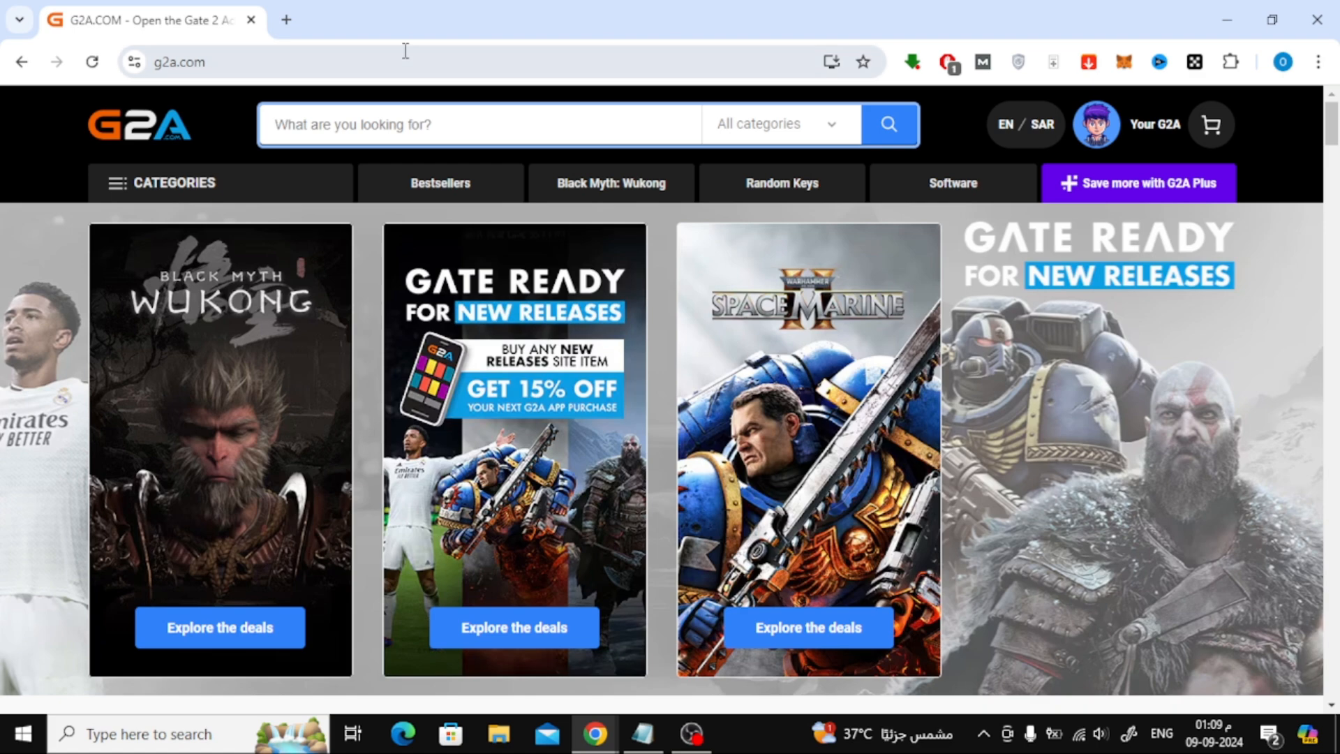
mouse_move(226, 126)
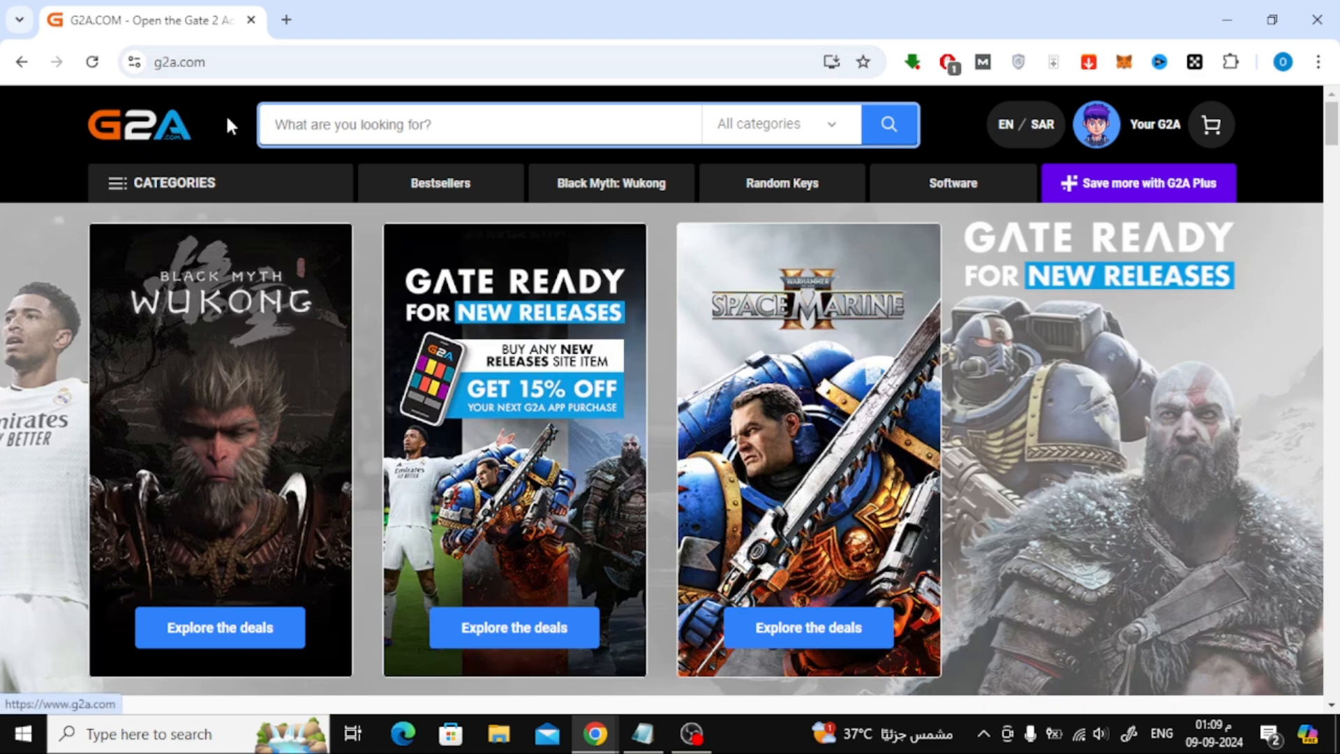
Search G2A for 'google play gift card'
text(google play gift card)
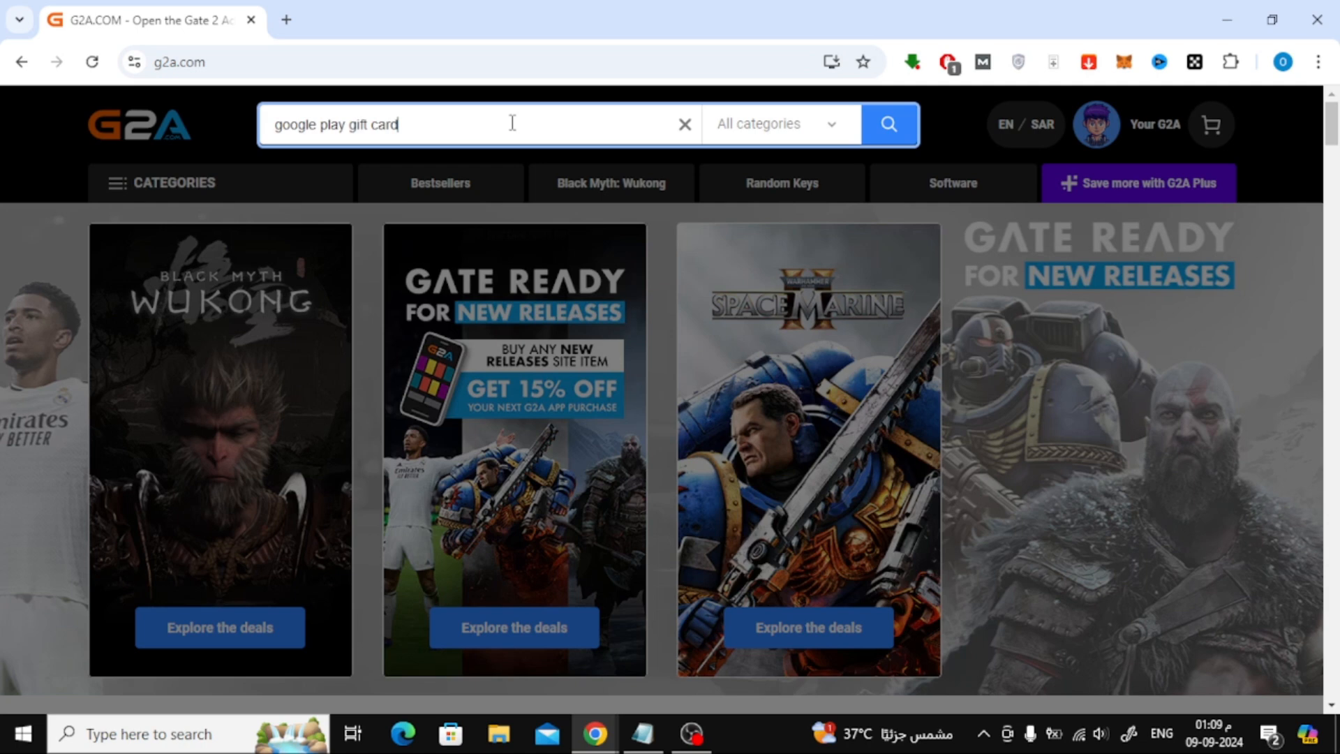
click(479, 124)
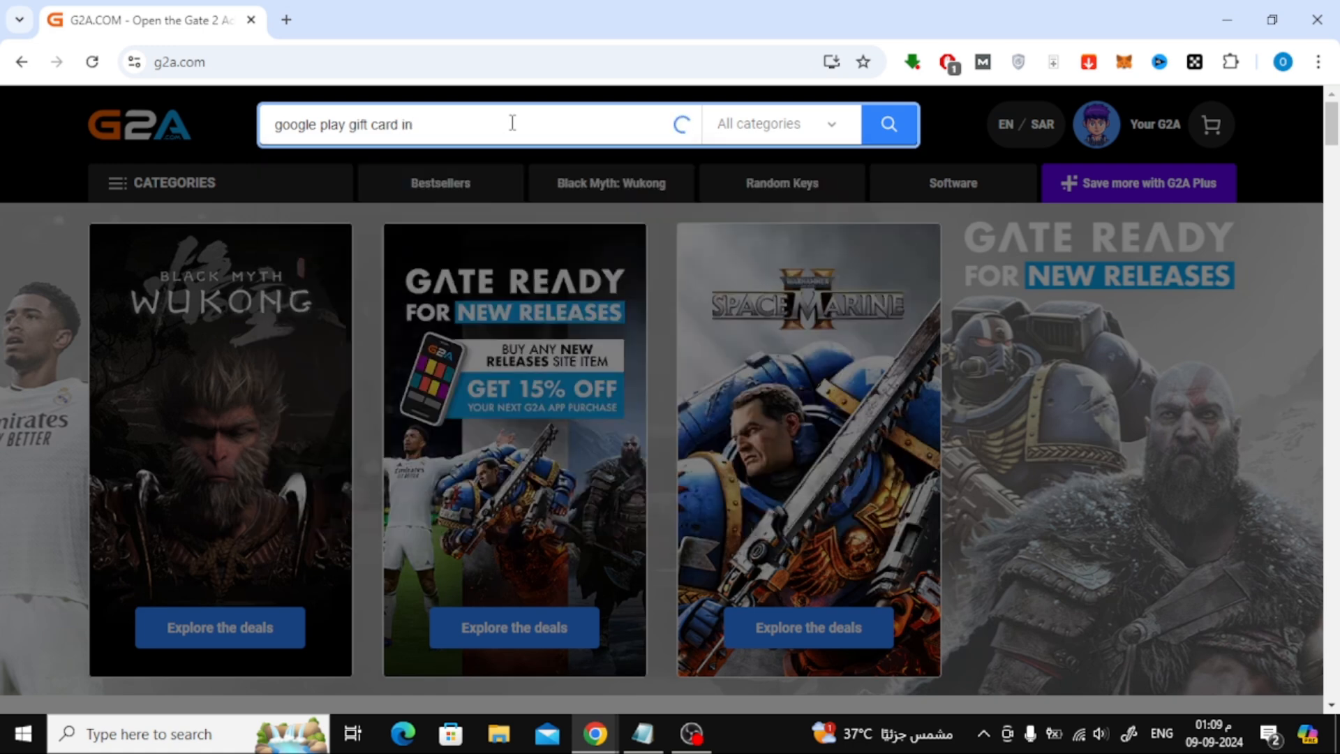
click(479, 125)
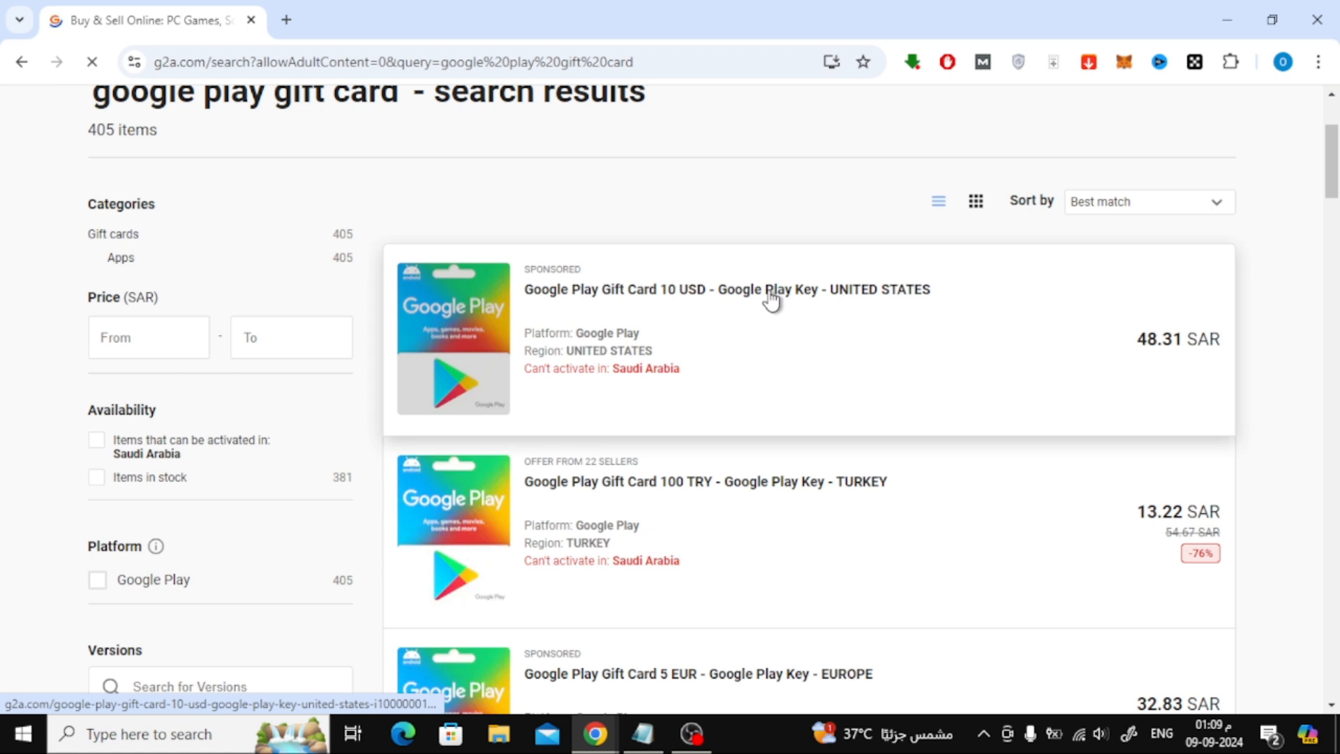
Open the Google Play Gift Card 10 USD United States product page from the results
click(726, 289)
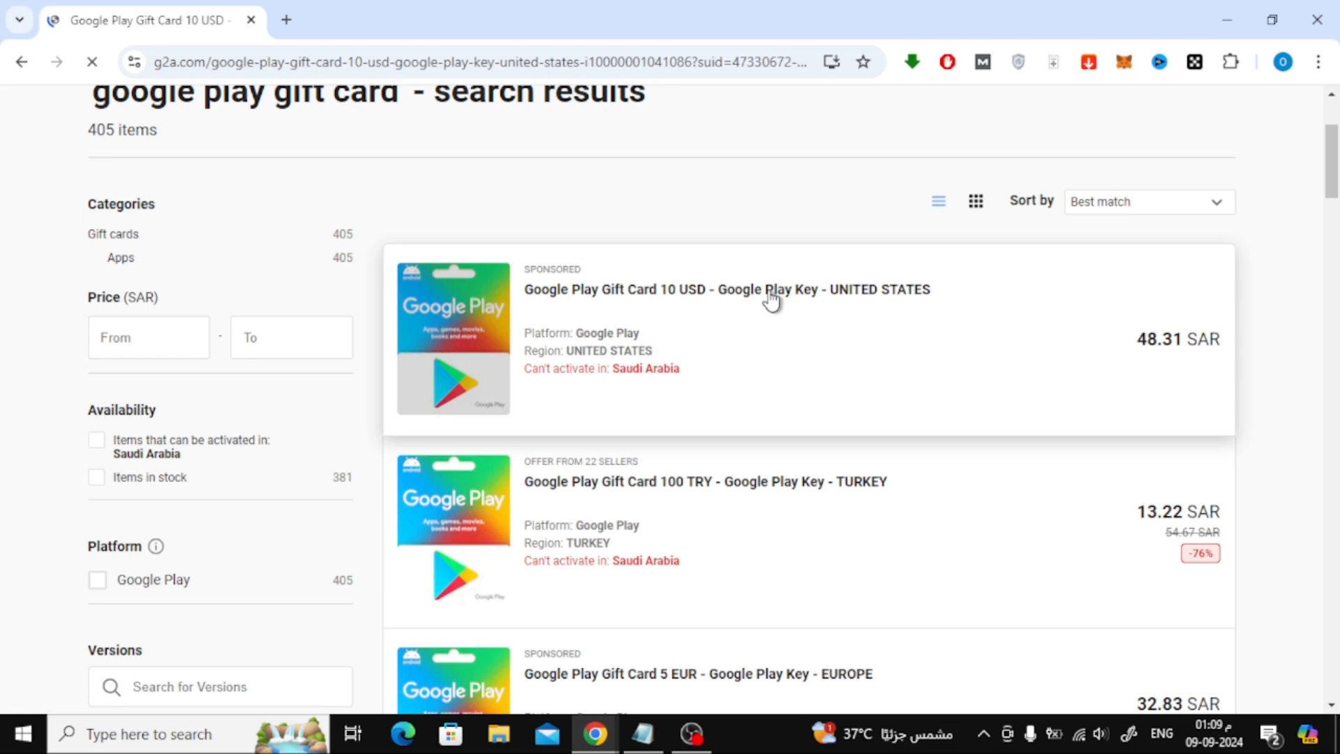
click(726, 289)
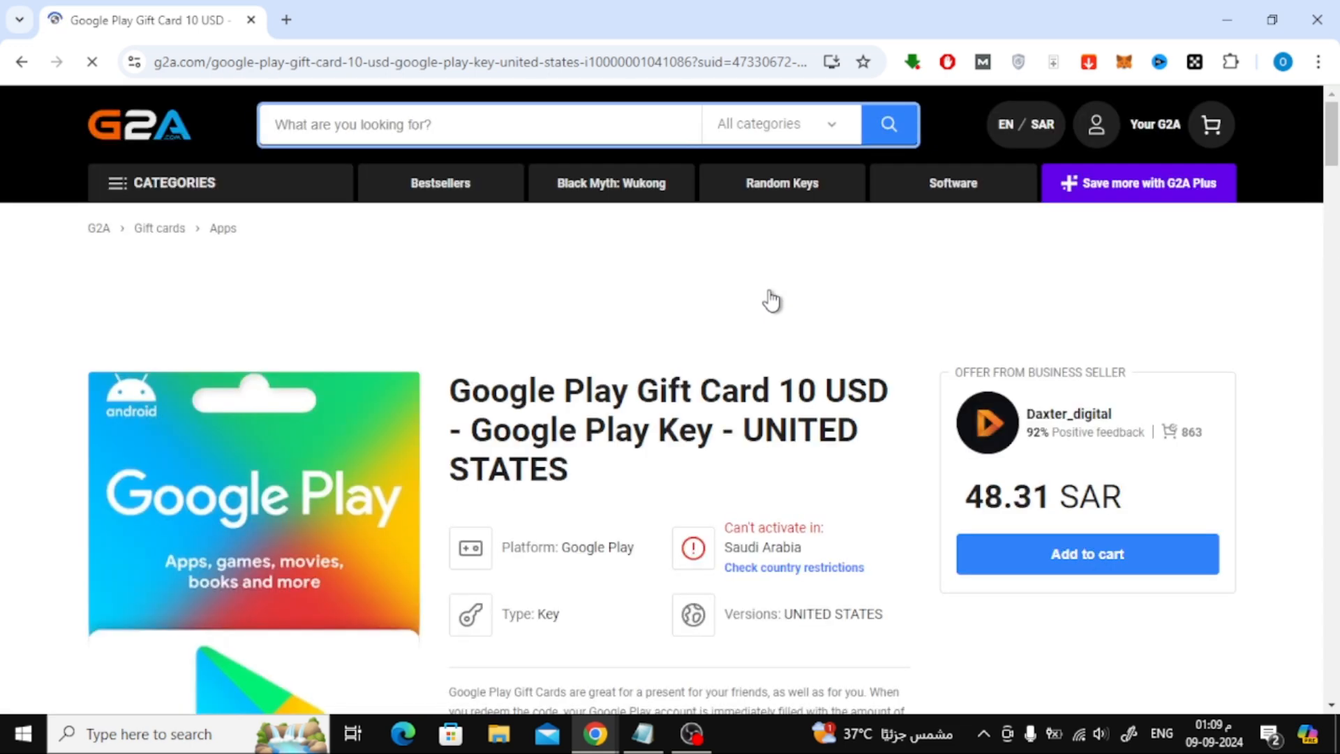
Add the 10 USD United States Google Play card to the cart from the business seller offer
scroll(down, 3)
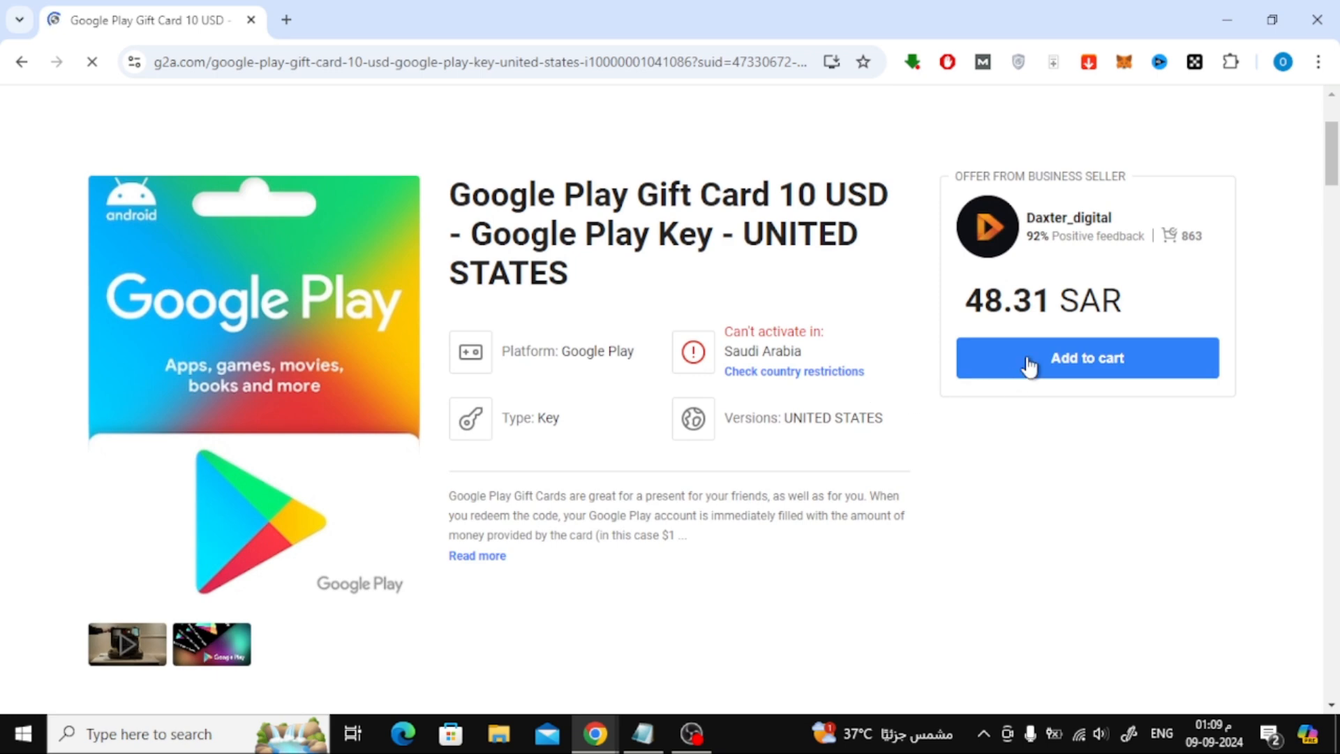
click(1087, 358)
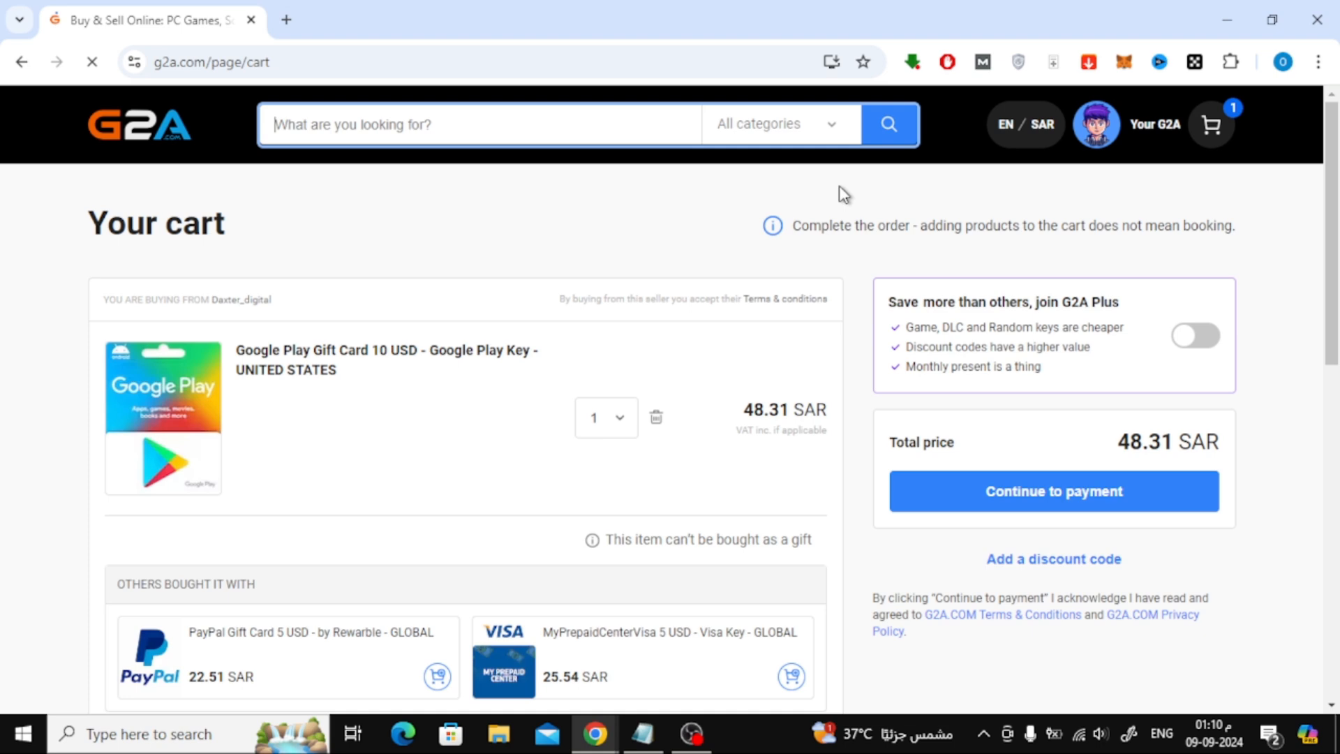
Continue from the 48.31 SAR cart to the payment page
click(1052, 491)
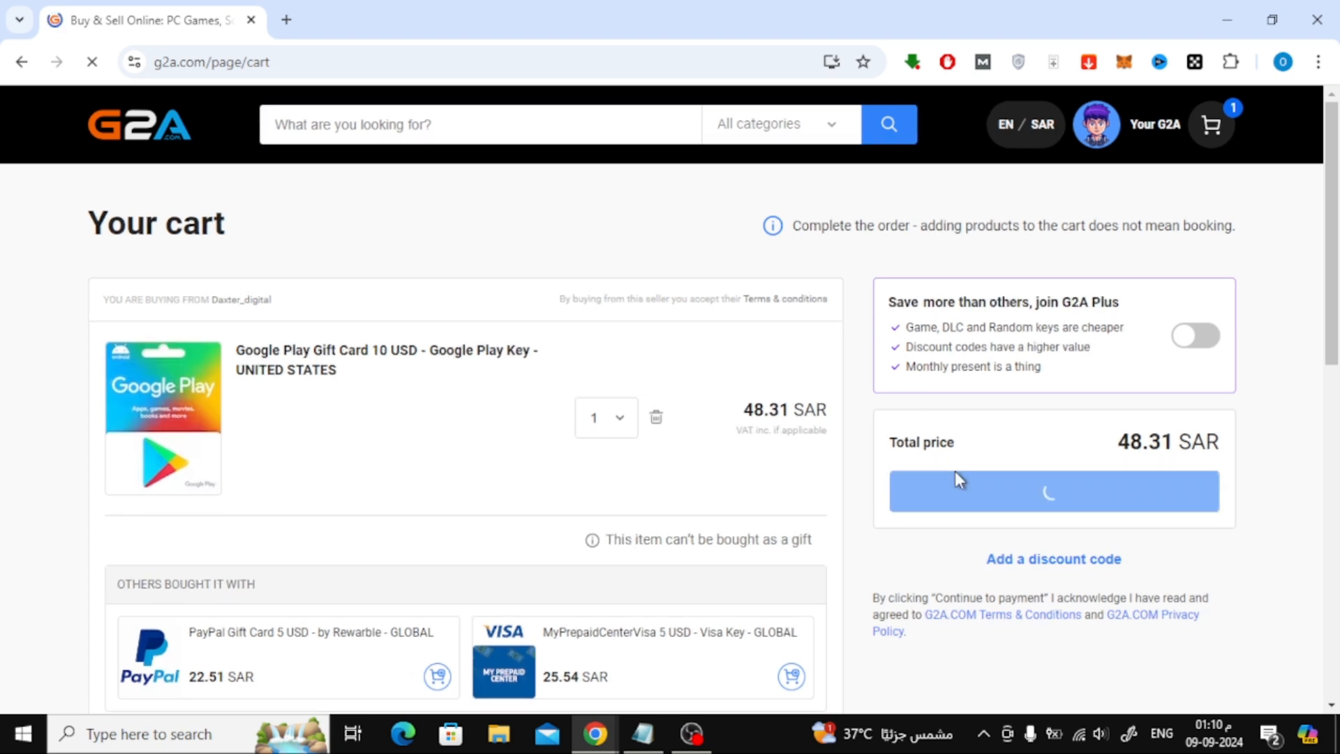
click(1052, 492)
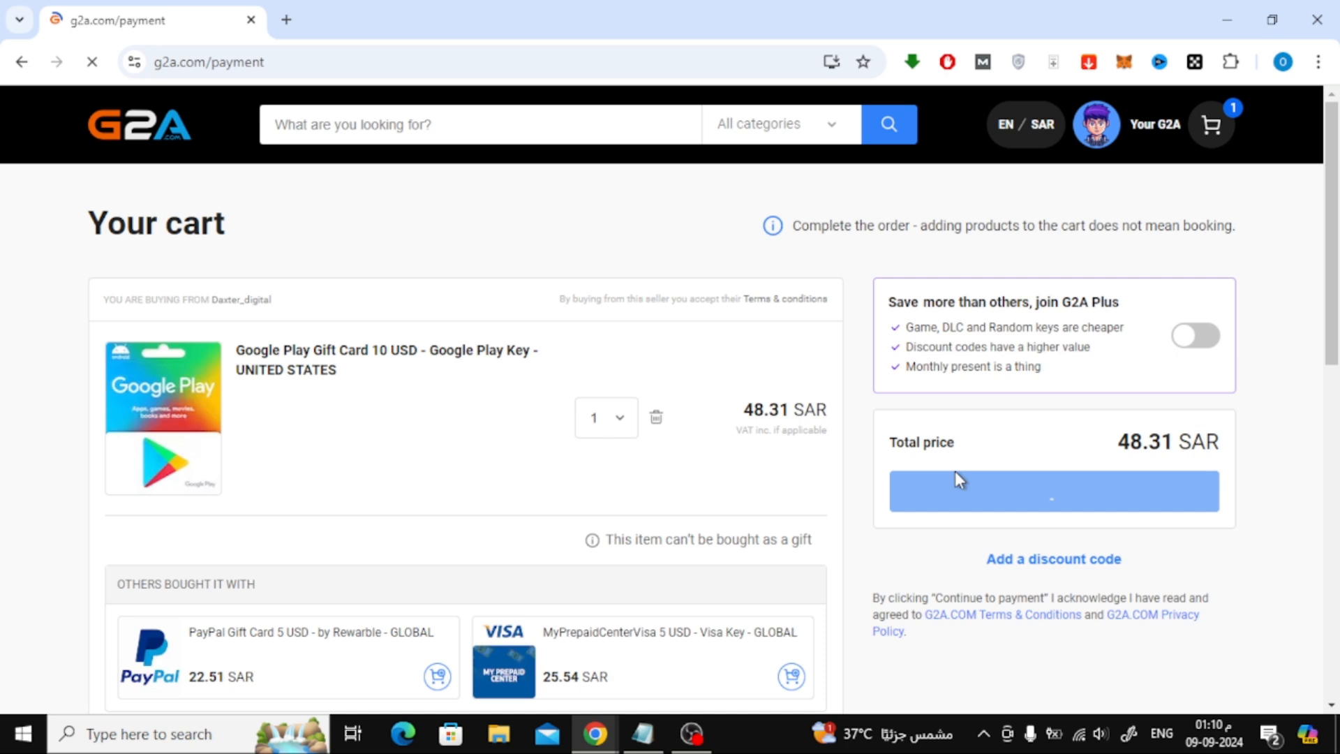
click(1052, 490)
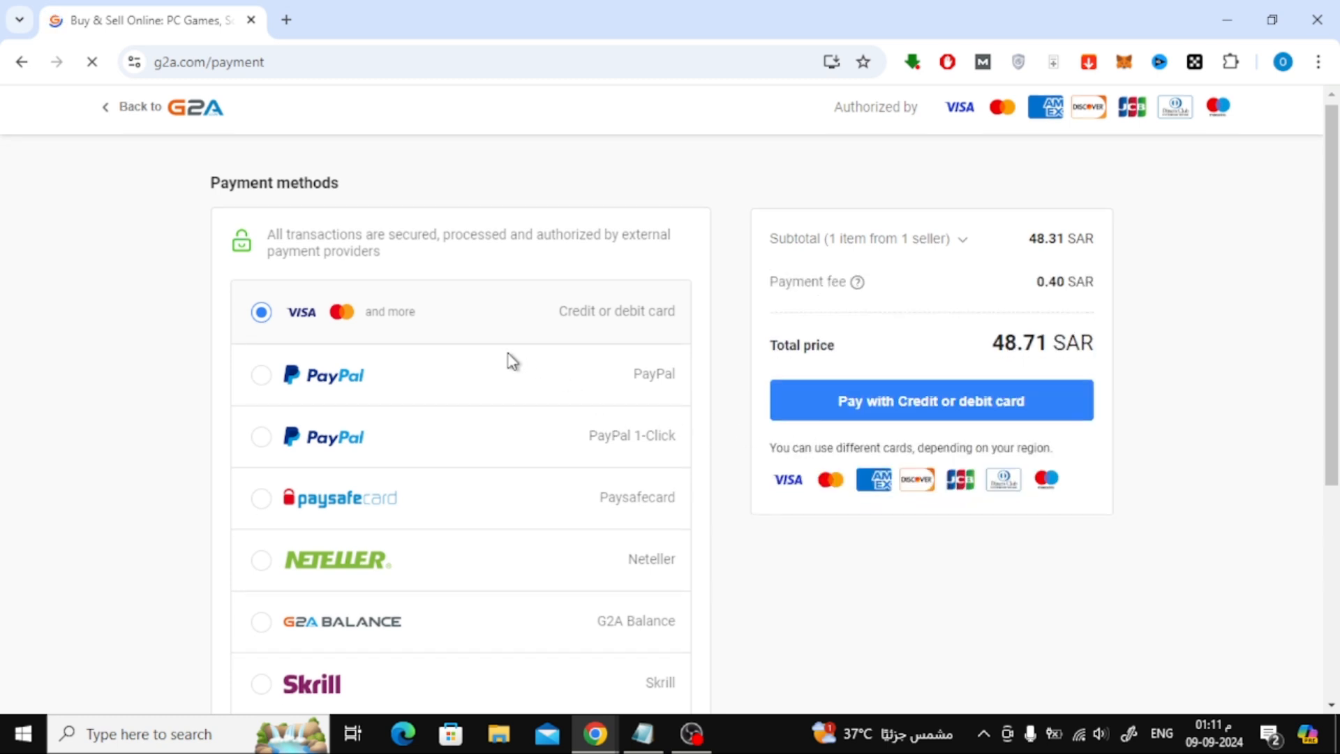
Choose Google Pay and start paying the 48.71 SAR total, leaving the popup processing
scroll(down, 3)
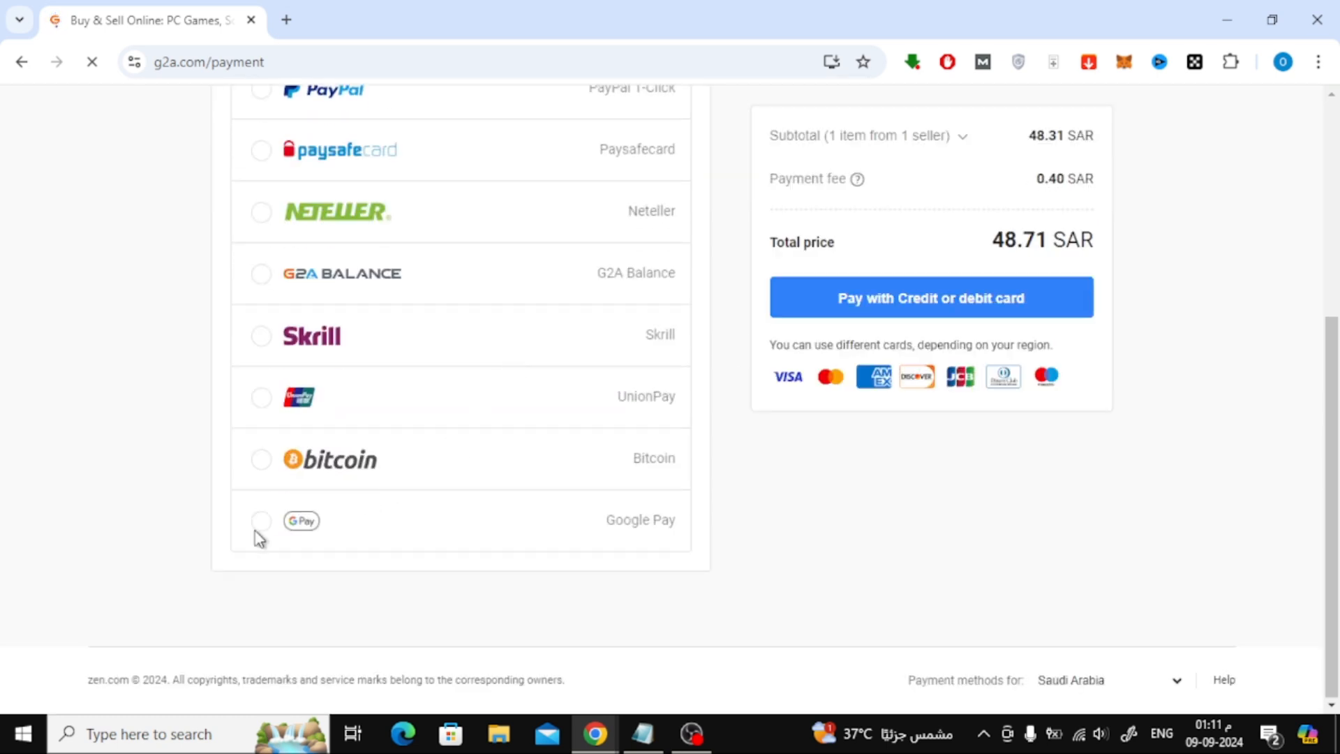
click(261, 520)
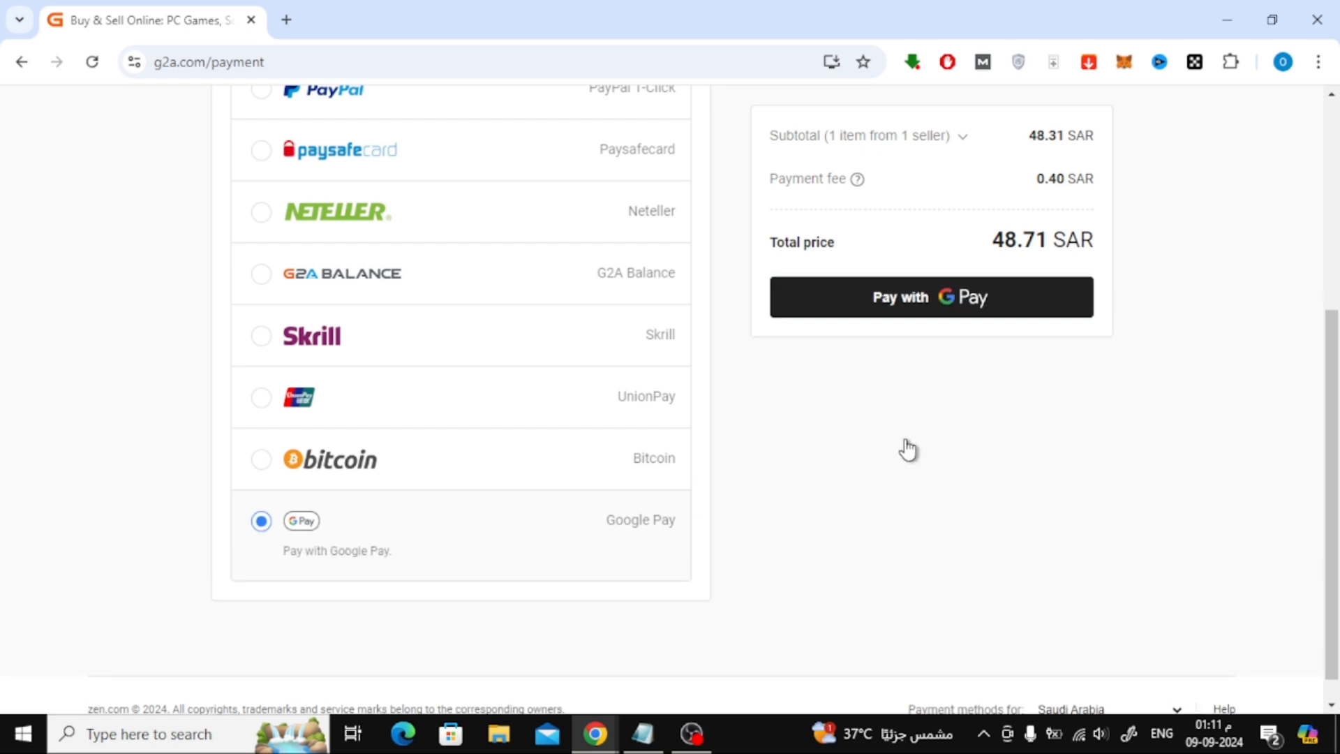
mouse_move(846, 312)
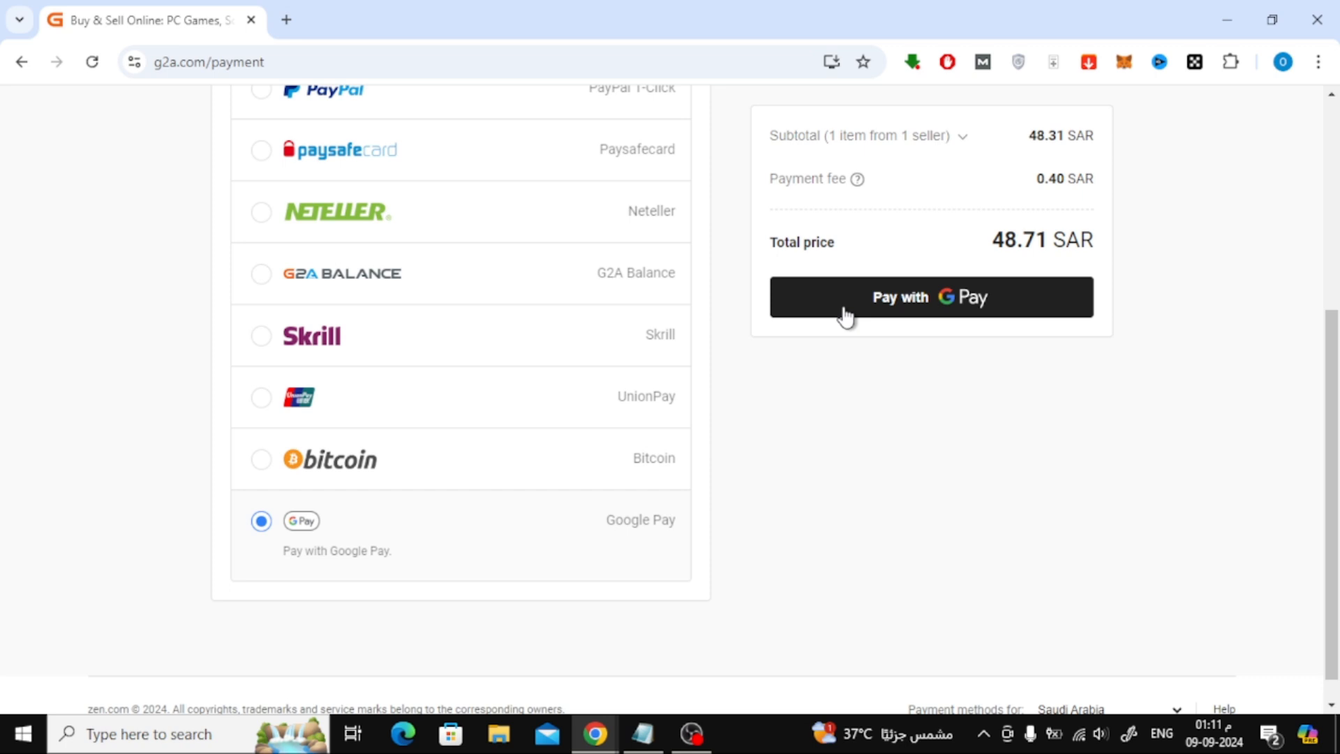
mouse_move(755, 357)
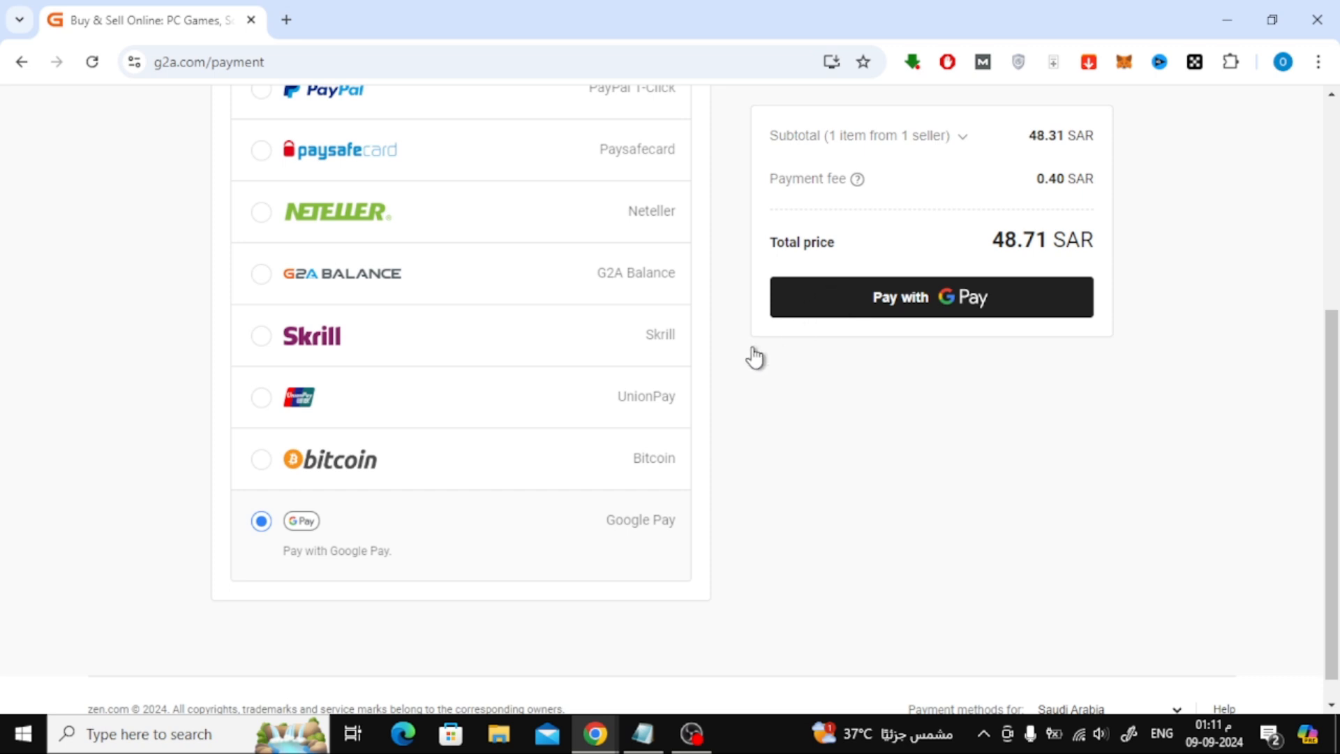
click(932, 296)
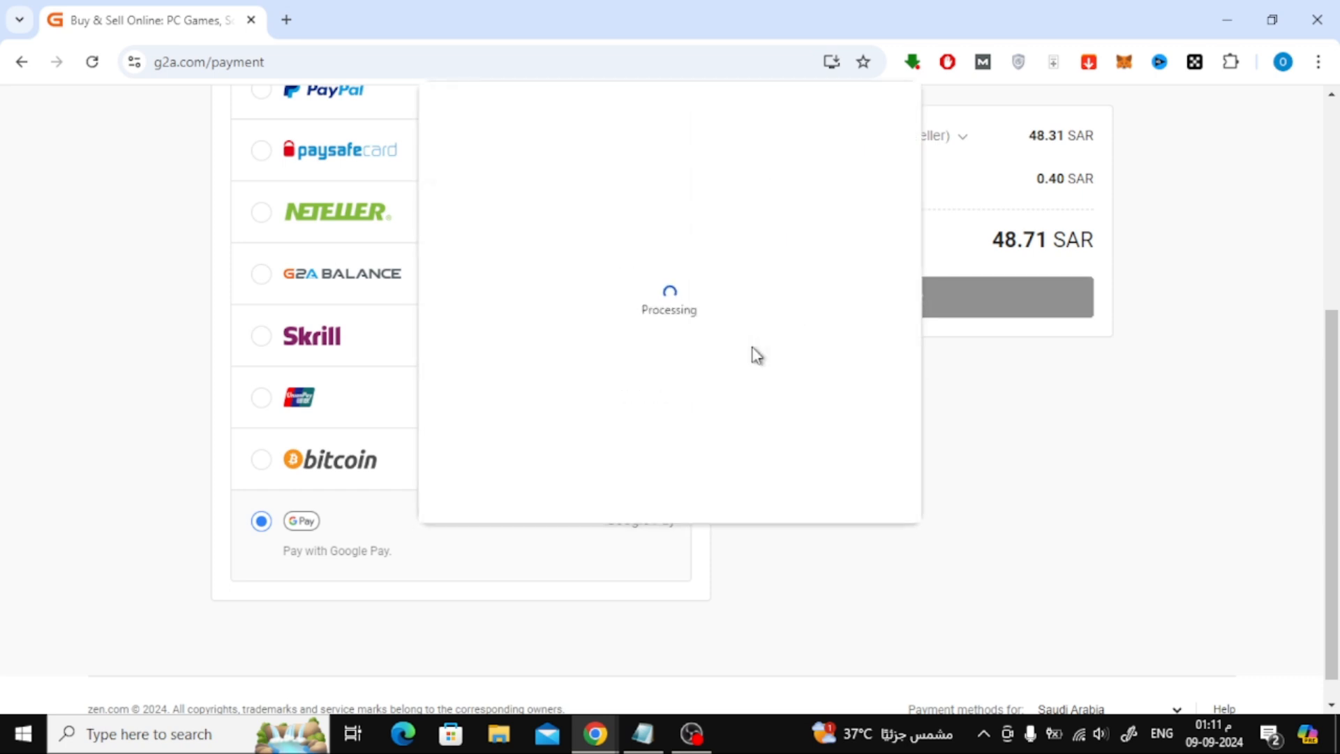